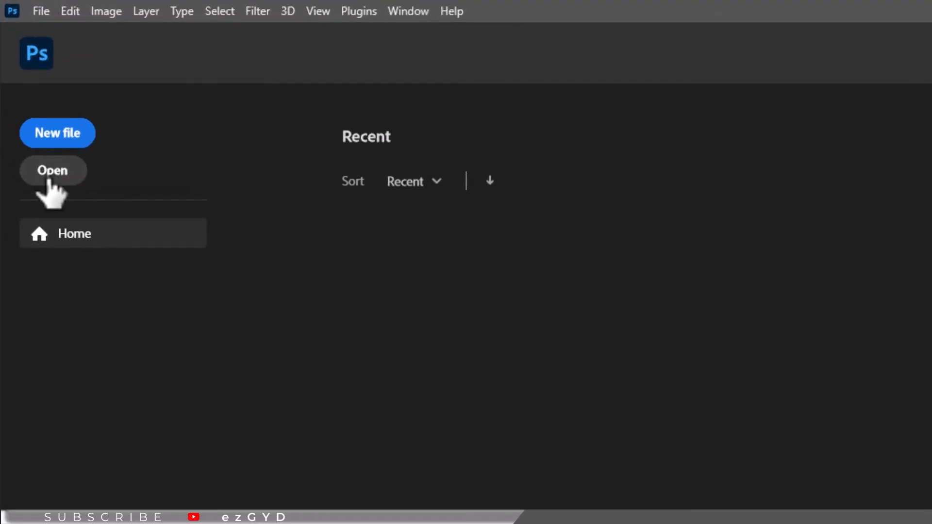
- Open 'Small business startup checklist.pdf' from the File menu to reach its page import options
click(40, 10)
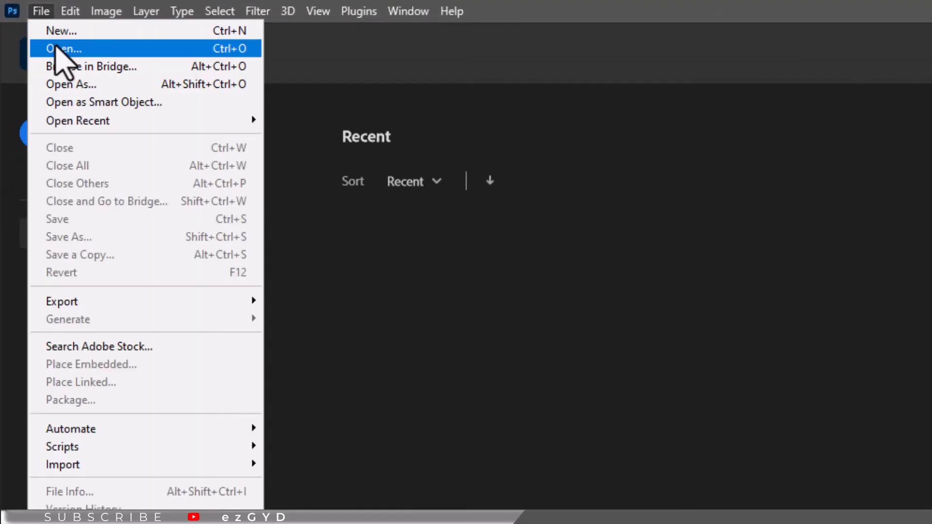
click(63, 48)
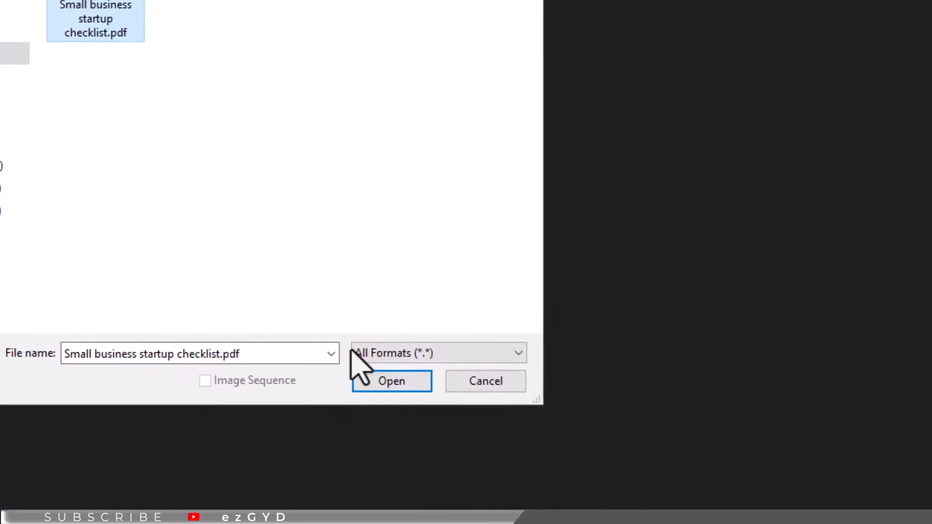
click(391, 381)
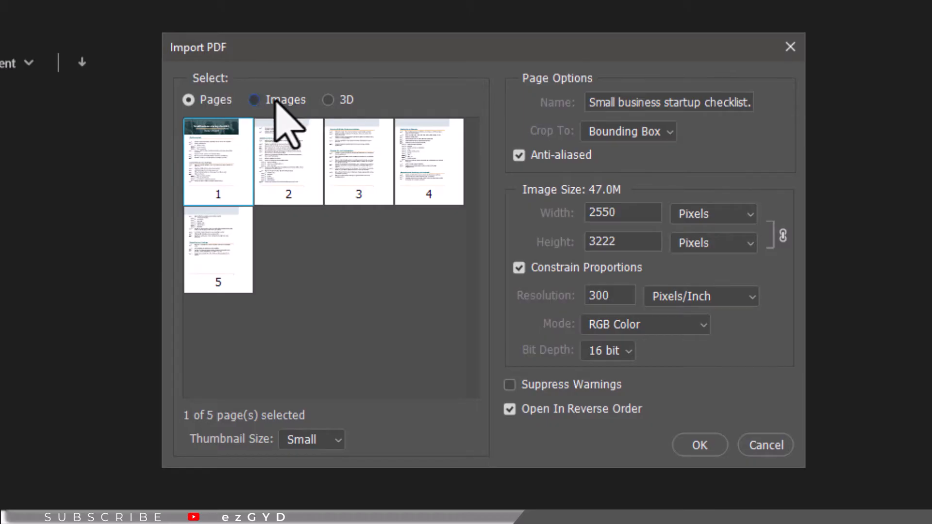
click(254, 99)
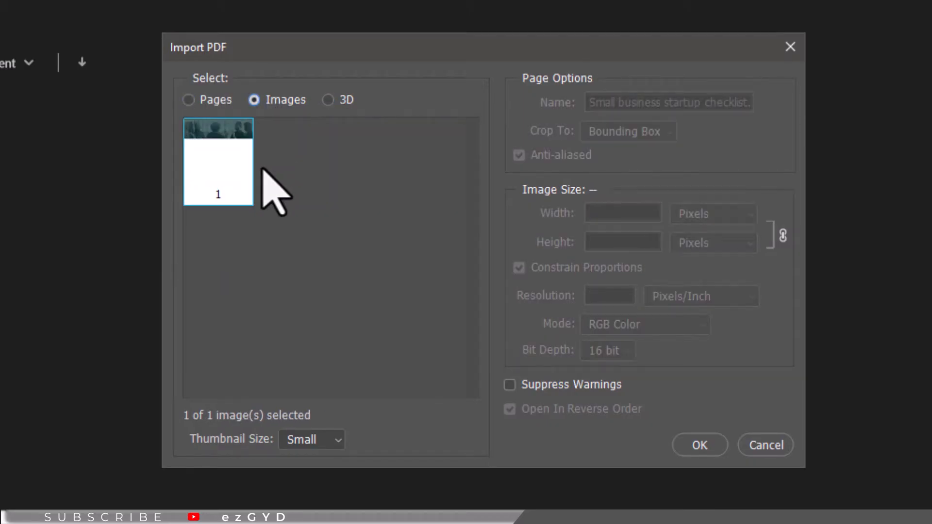
mouse_move(249, 237)
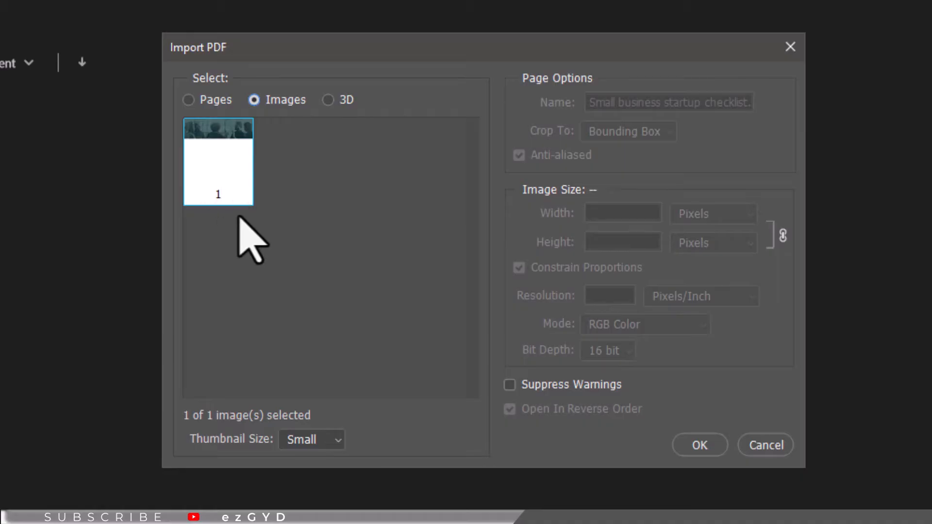
mouse_move(271, 241)
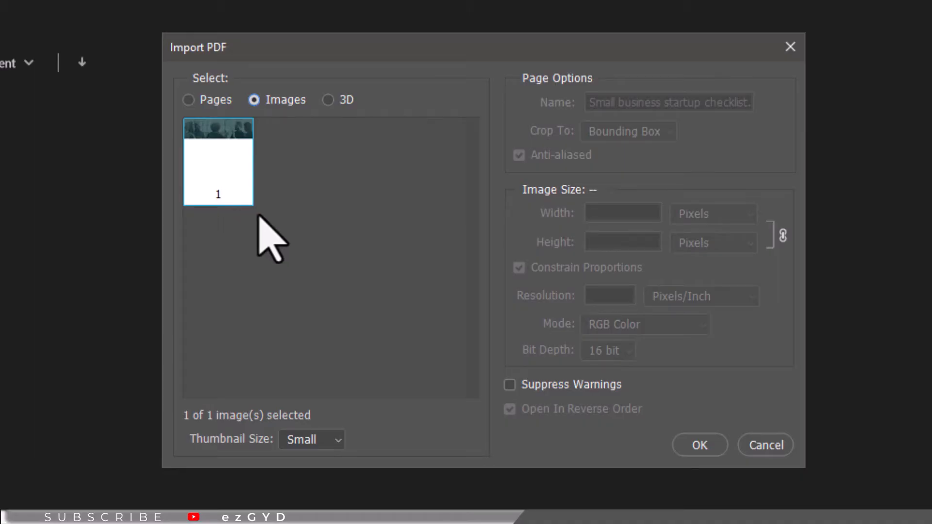
mouse_move(264, 255)
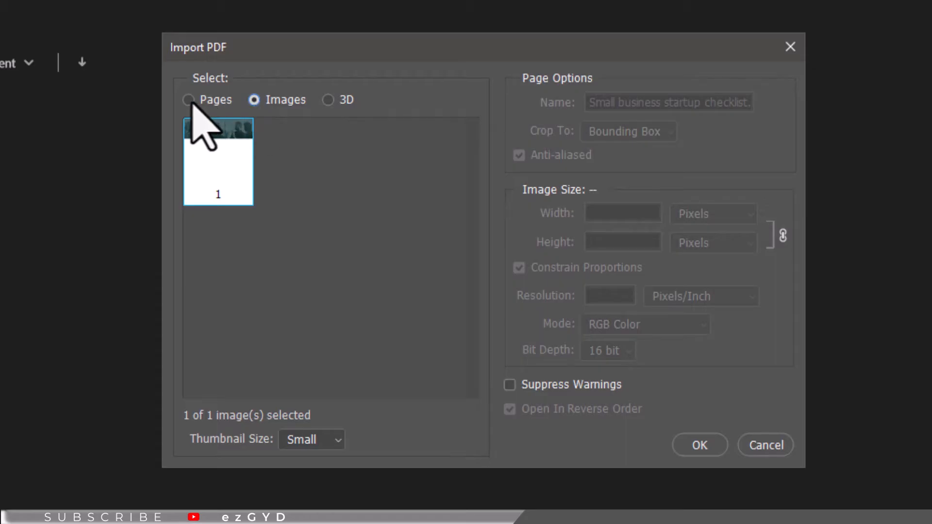
click(188, 100)
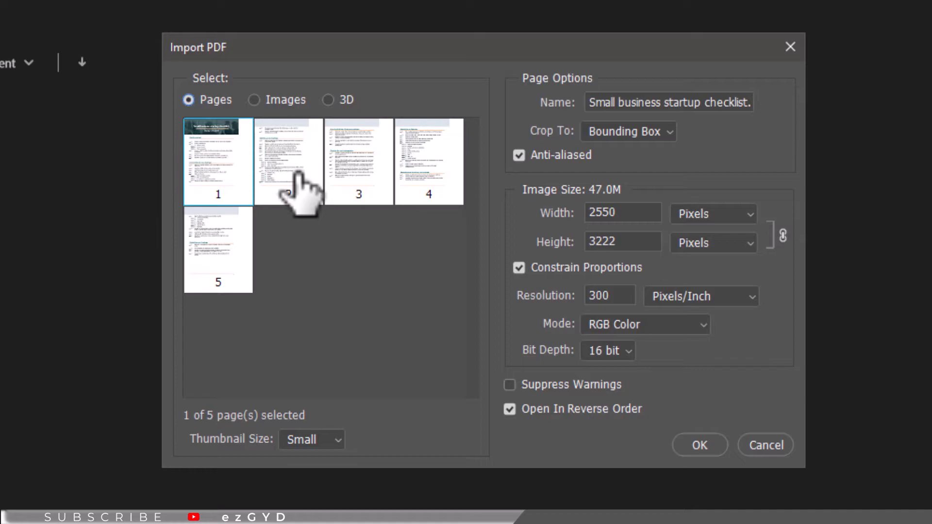
- Ctrl-select the remaining page thumbnails so all 5 pages are selected, then import them
key(ctrl)
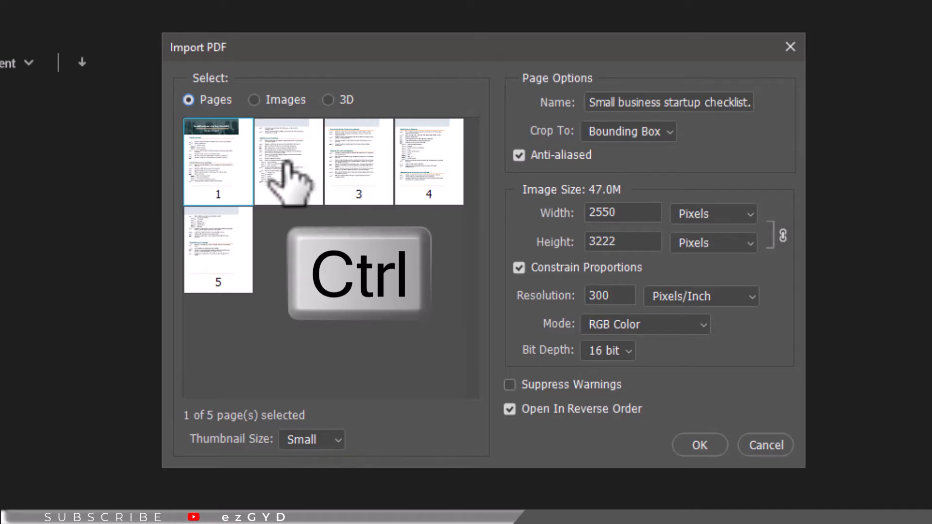
click(288, 161)
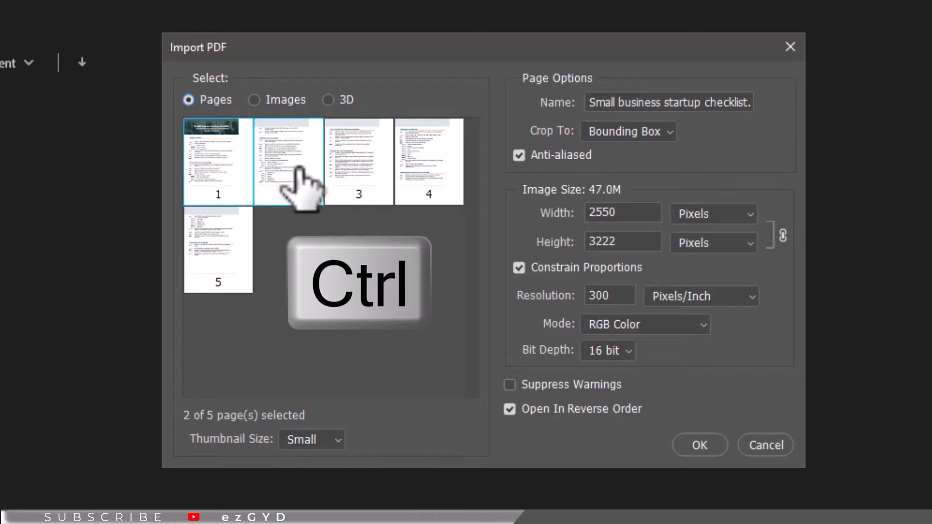
click(288, 160)
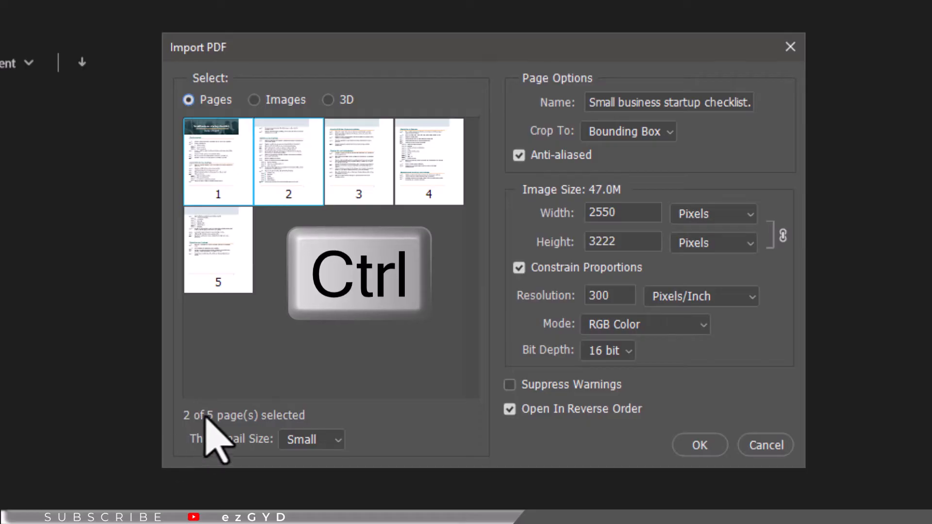
click(218, 249)
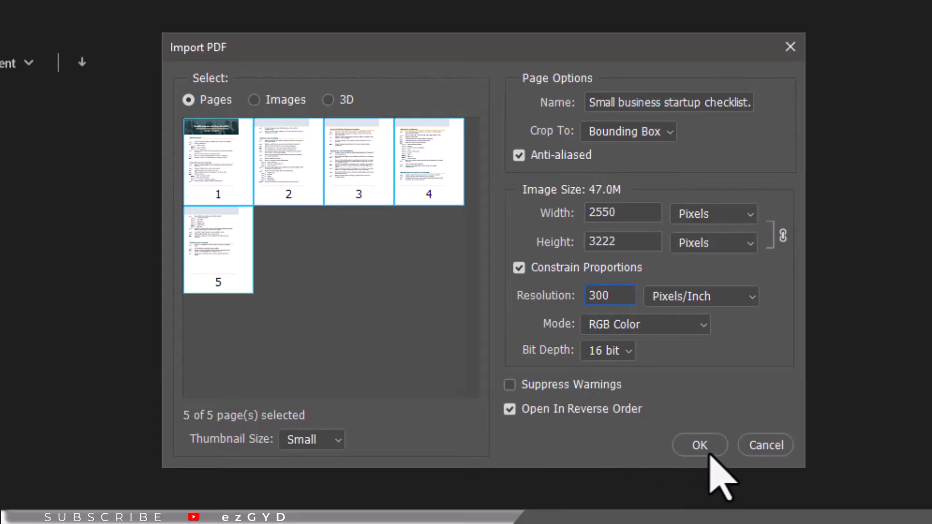
click(700, 445)
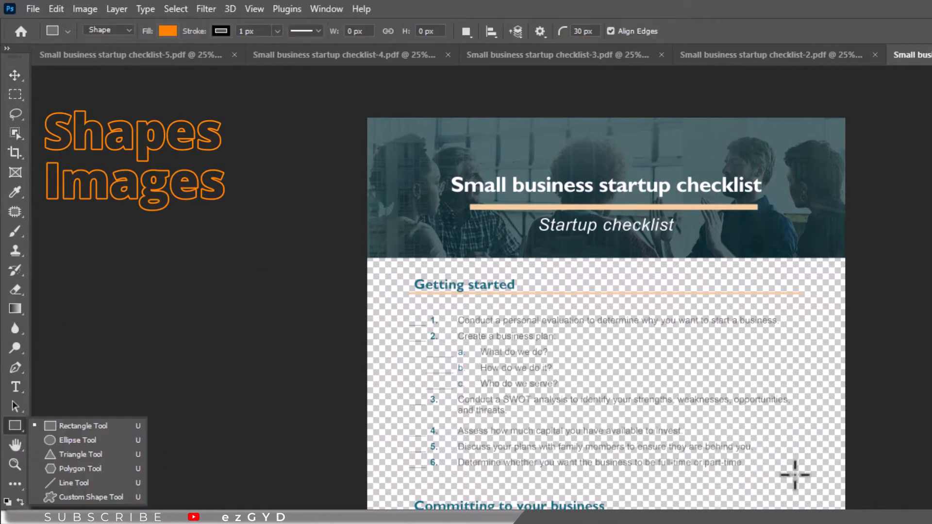
- Draw an orange rectangle beside the business plan items on page 1
drag(606, 336, 787, 383)
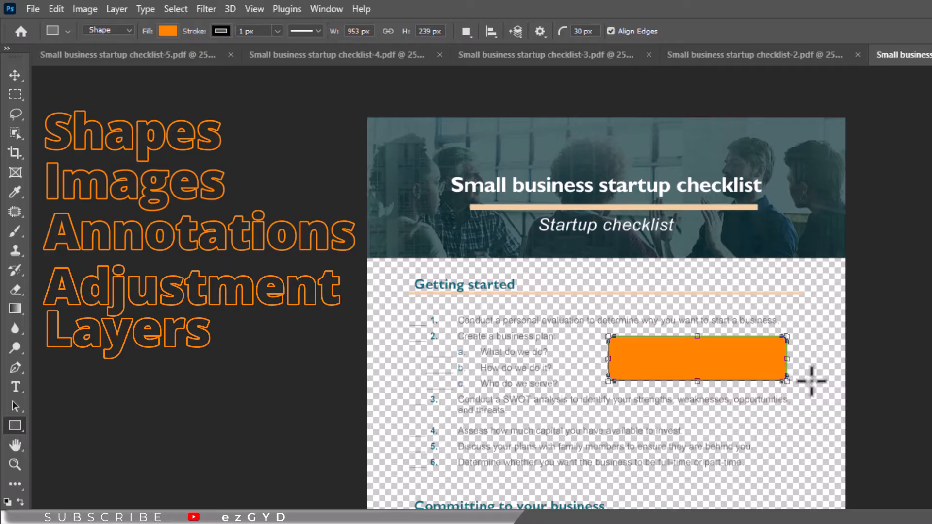
mouse_move(542, 344)
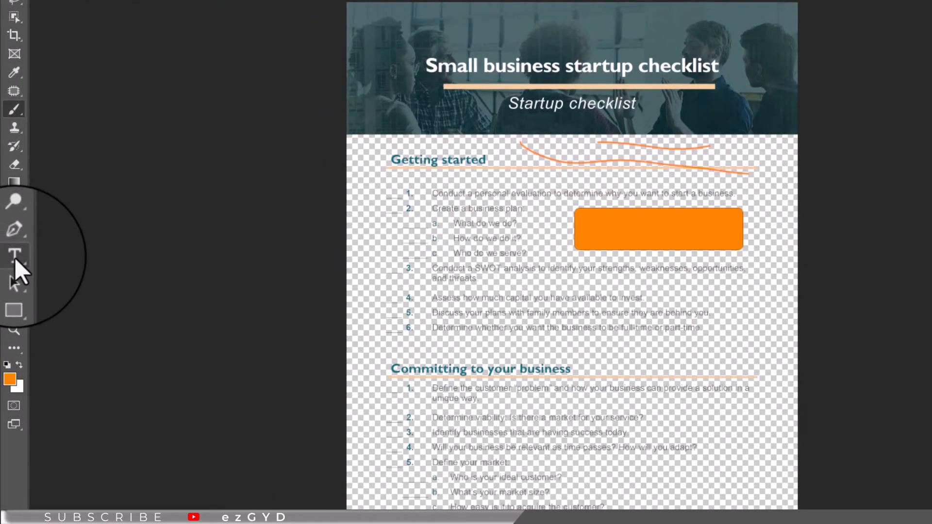
- Add the text 'LOREM IPSUM' to page 1 with the Type tool
click(14, 257)
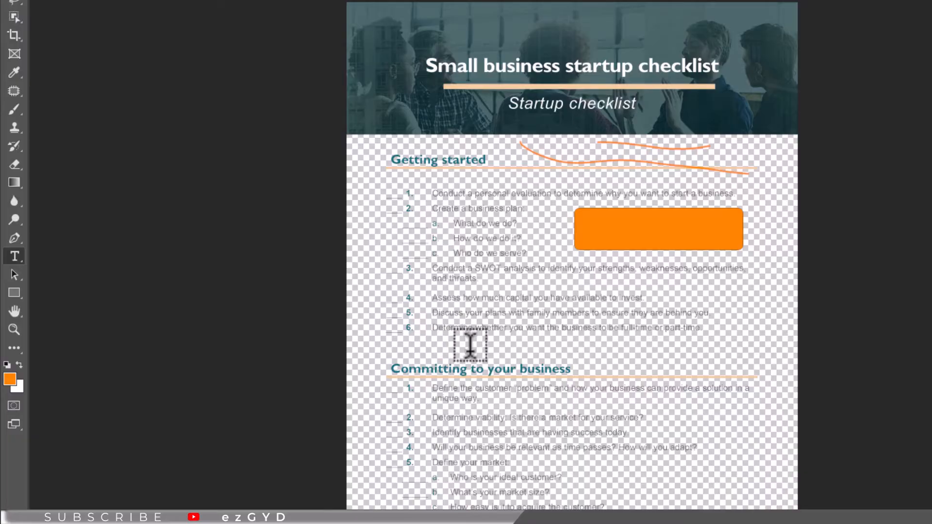
text(LOREM IPSUM)
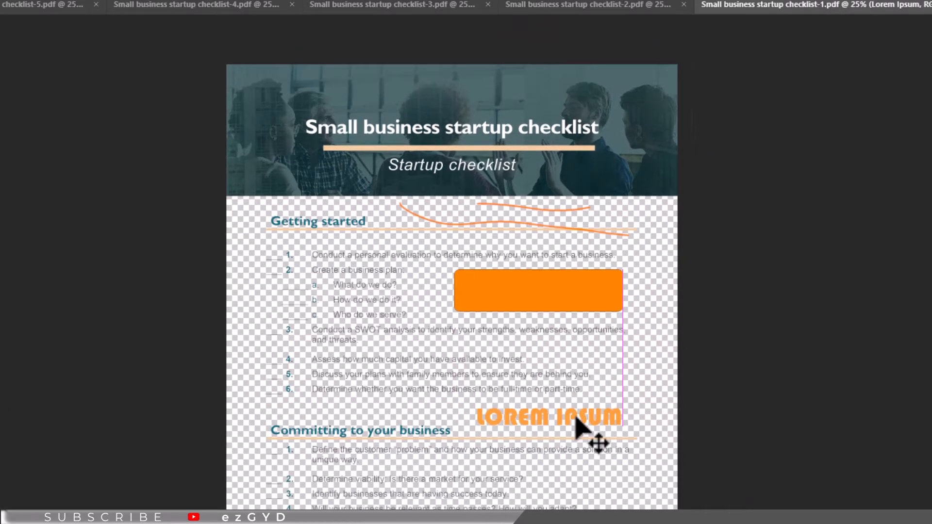
click(96, 8)
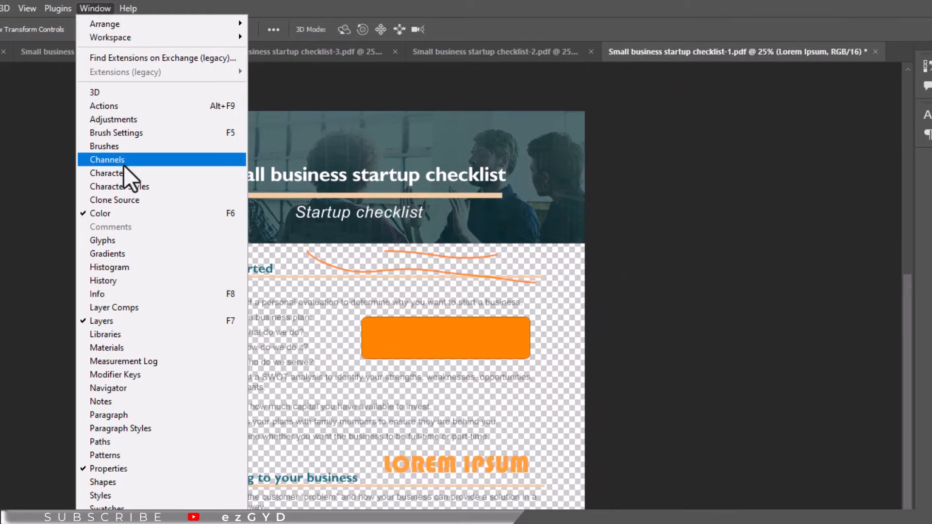
- Turn the LOREM IPSUM text red using the Character panel's colour swatch
click(105, 173)
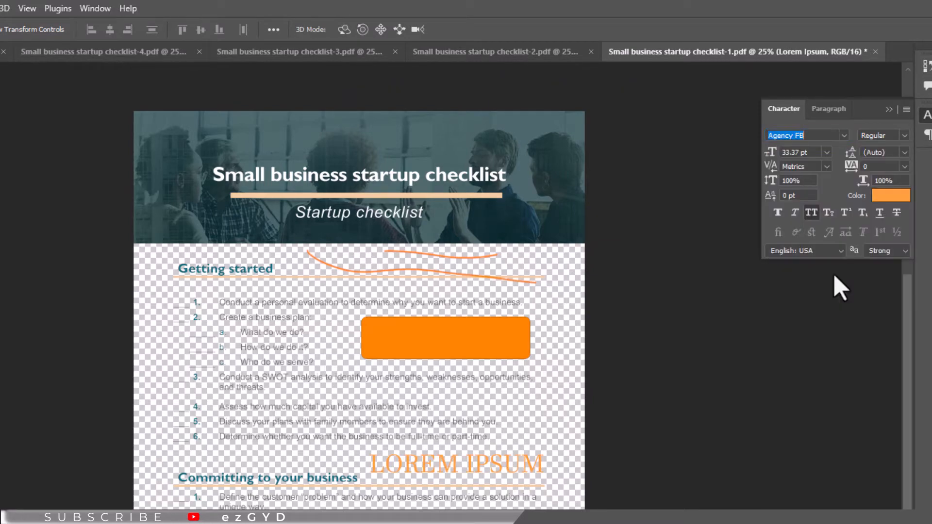
click(891, 196)
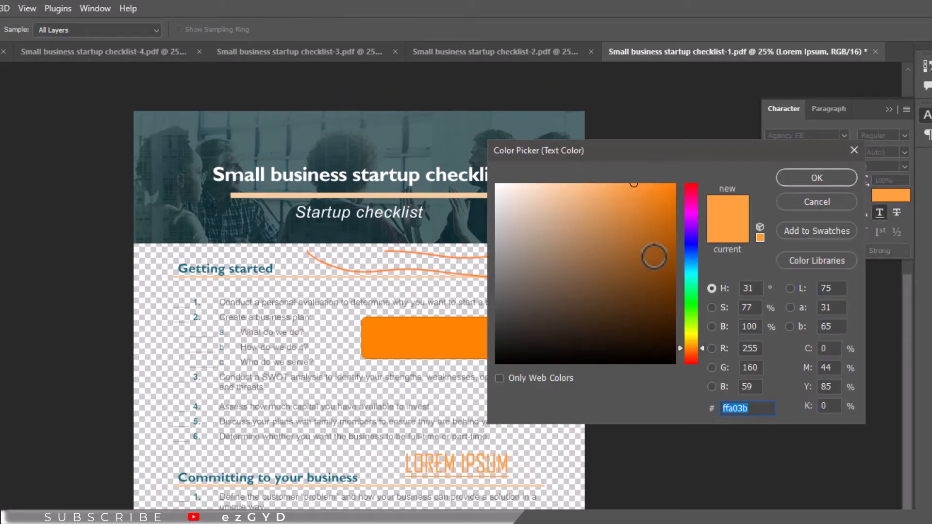
click(815, 178)
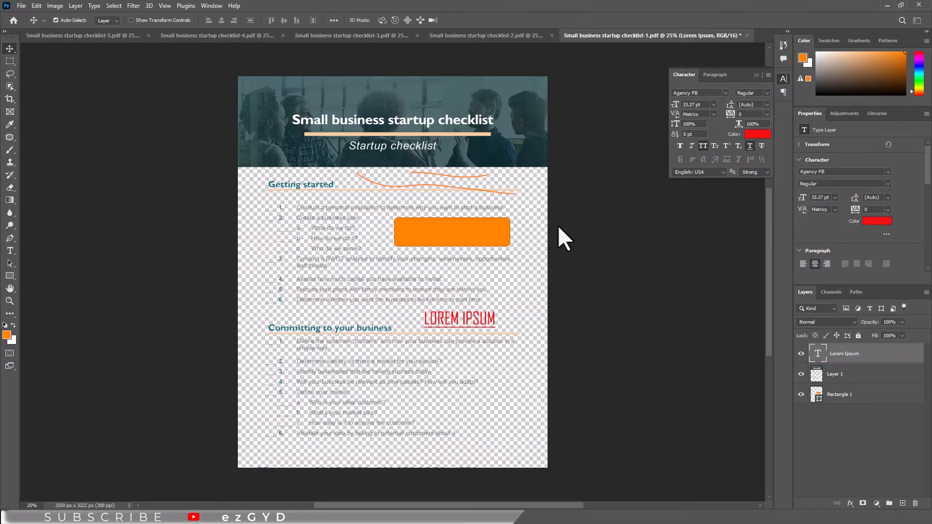
mouse_move(10, 74)
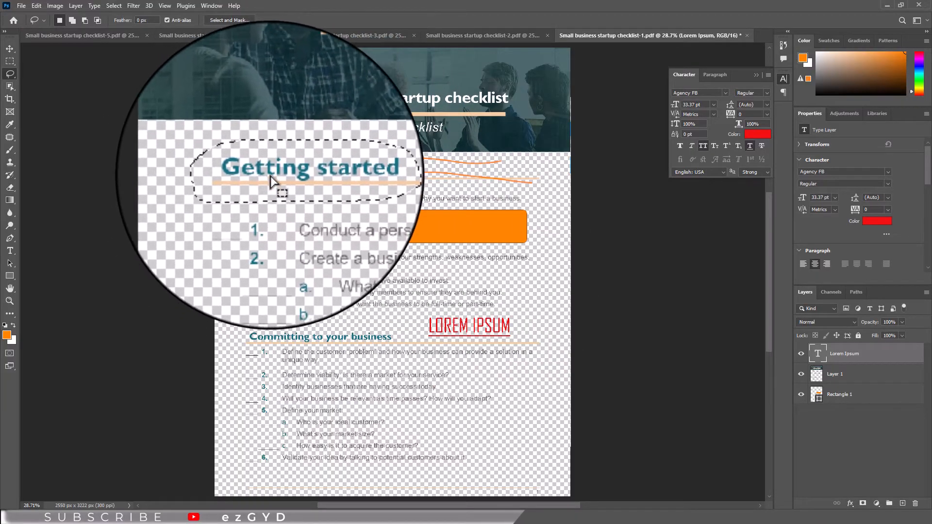
- Lasso-select the 'Getting started' heading on page 1 and delete it
drag(273, 178, 282, 177)
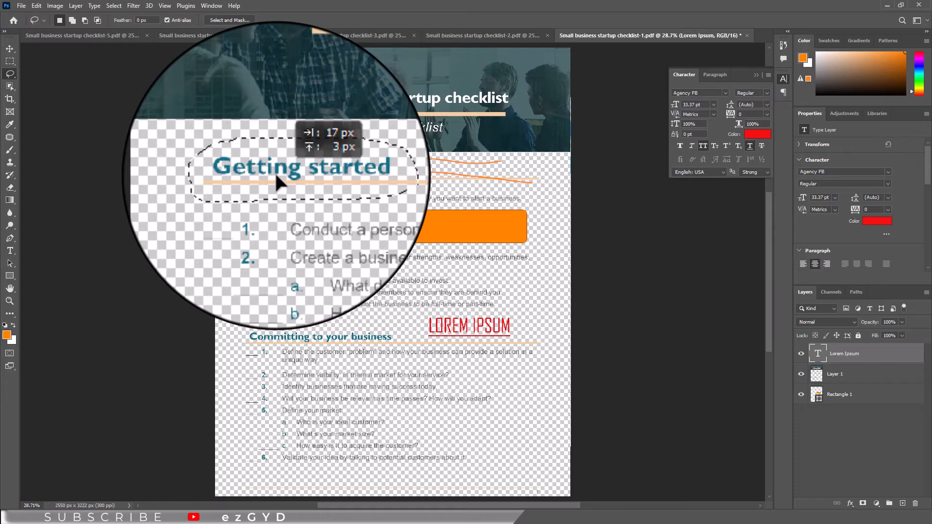
click(844, 381)
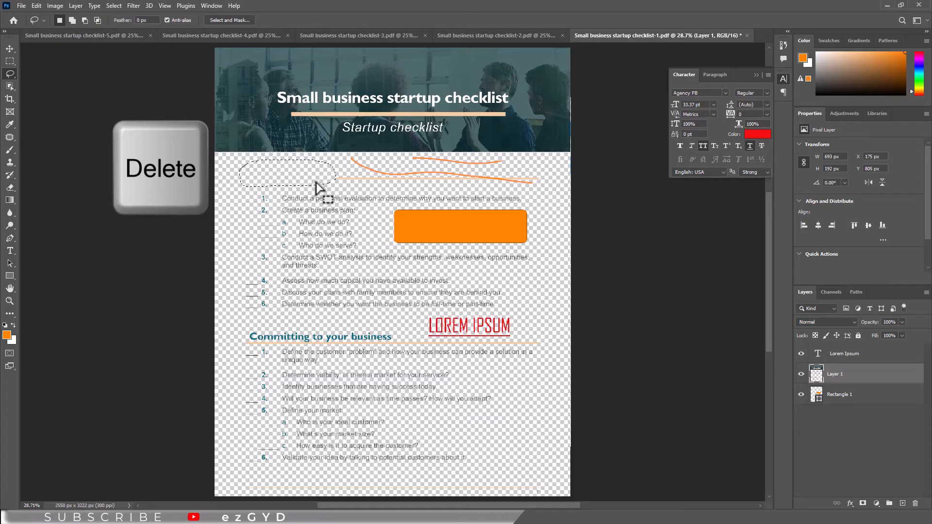
key(Delete)
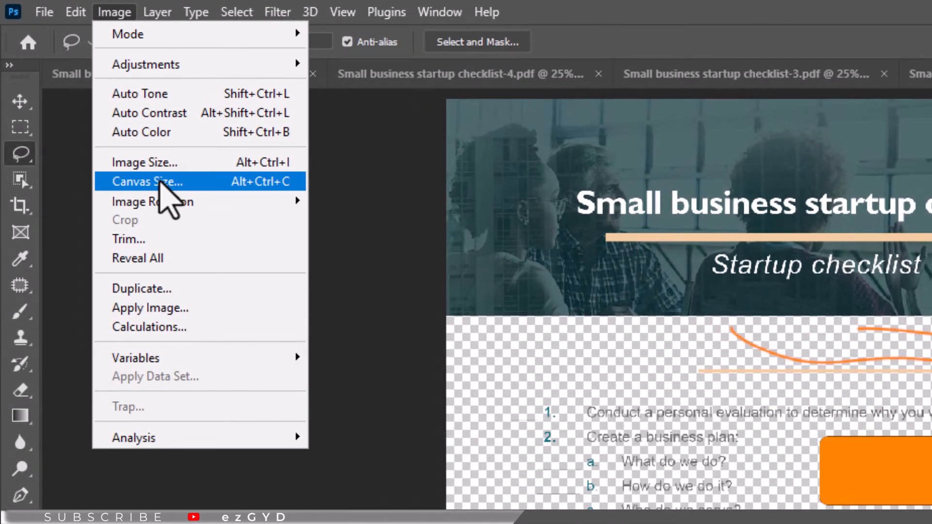
- Set page 1's canvas height to 4000 pixels in Canvas Size
click(147, 181)
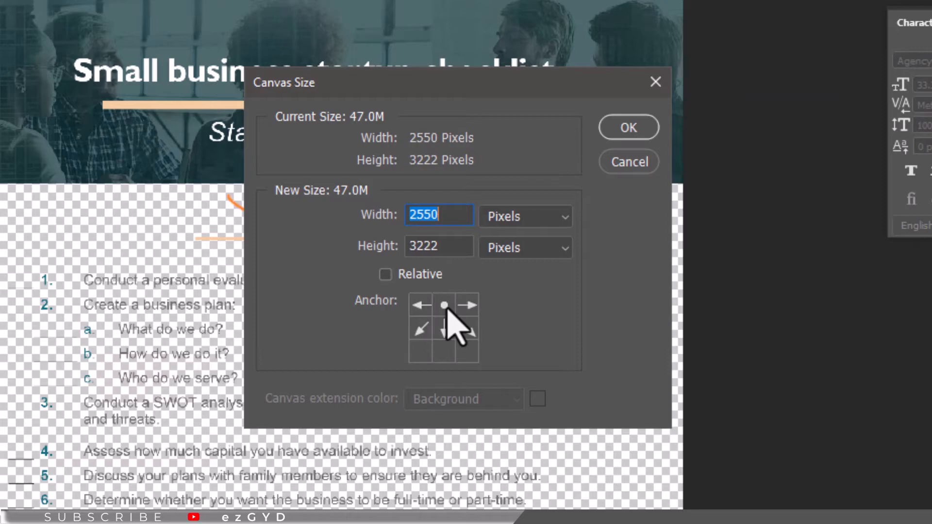
click(438, 246)
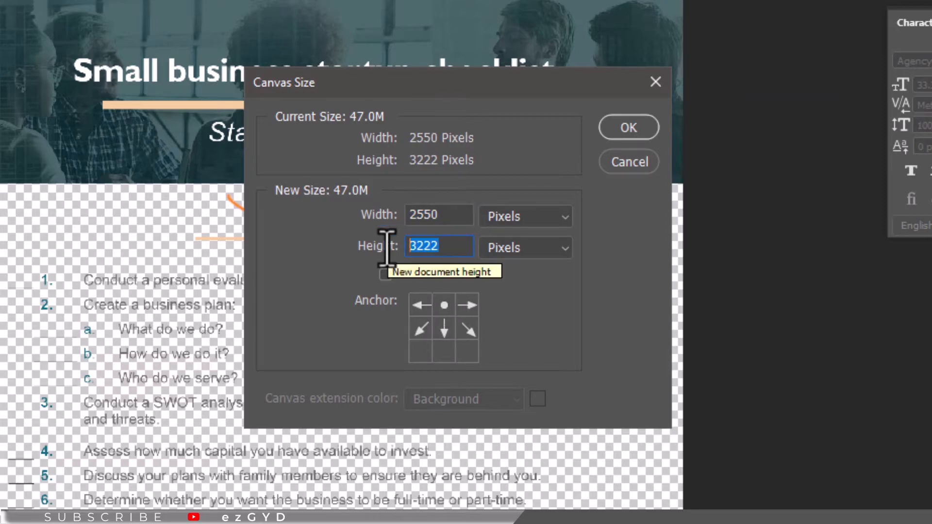
text(4000)
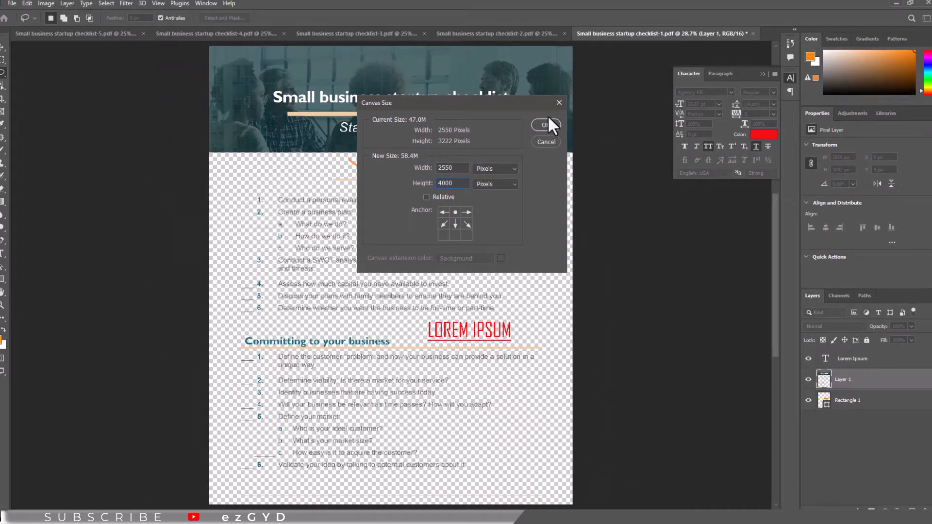
click(543, 125)
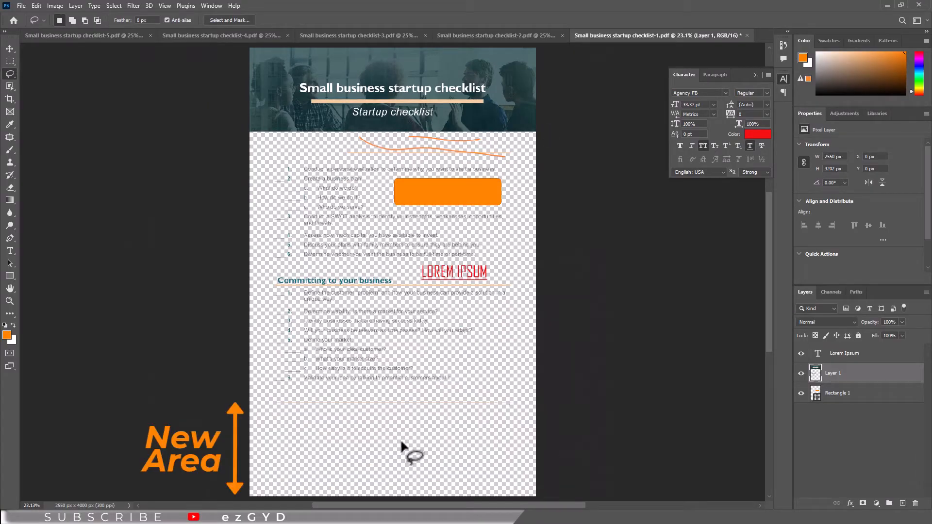
mouse_move(447, 404)
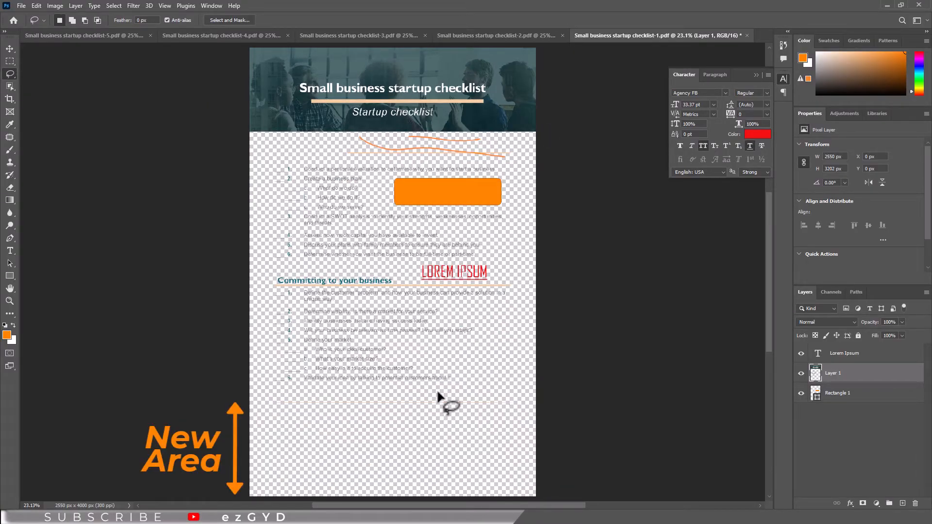
mouse_move(149, 178)
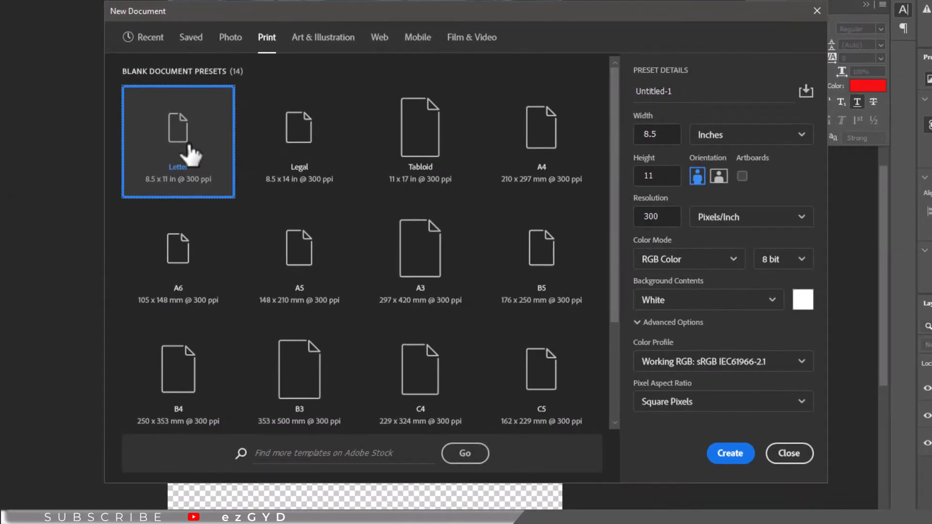
mouse_move(299, 140)
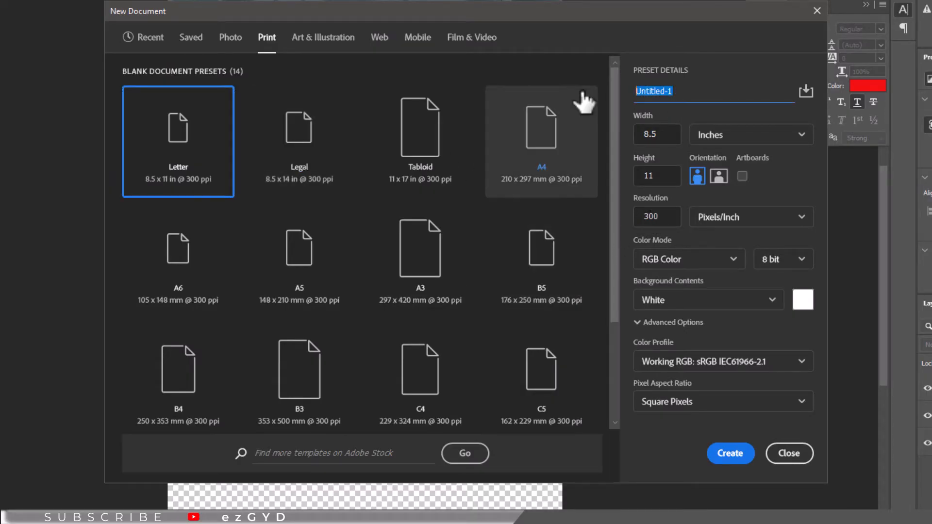
- Create a Letter-size document named '4.1' and add text with the Type tool
text(4.1)
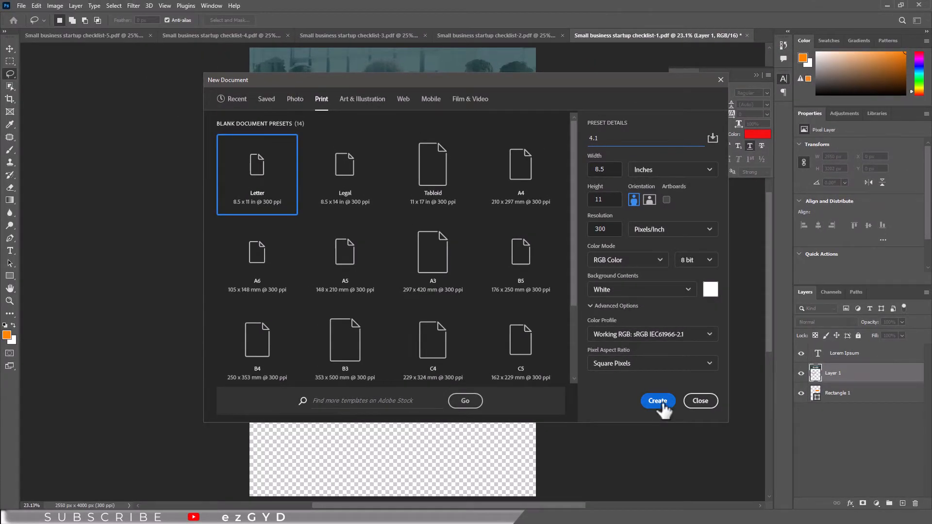
click(657, 400)
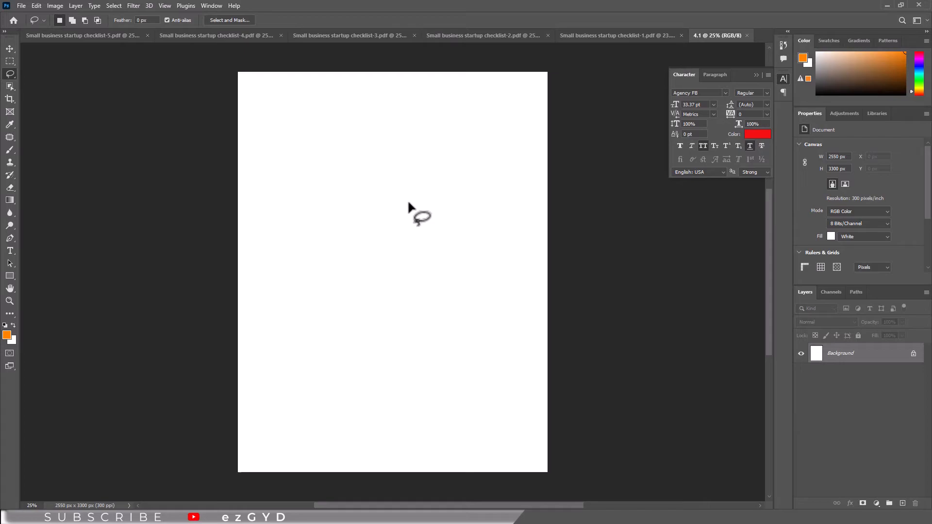
mouse_move(468, 177)
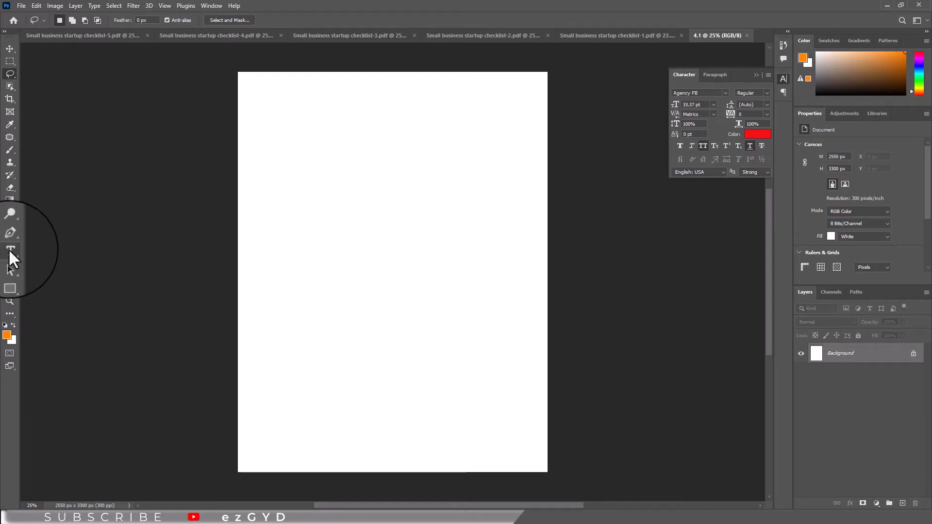
click(10, 251)
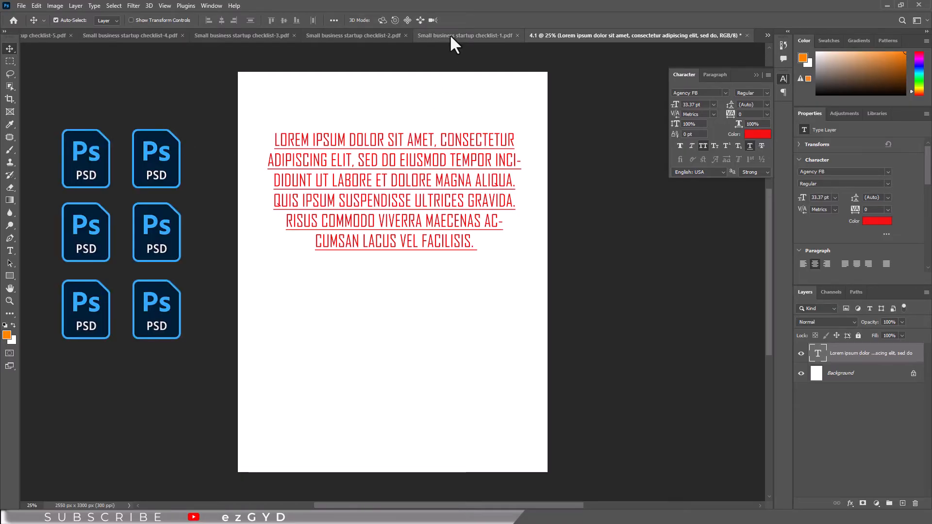
click(315, 35)
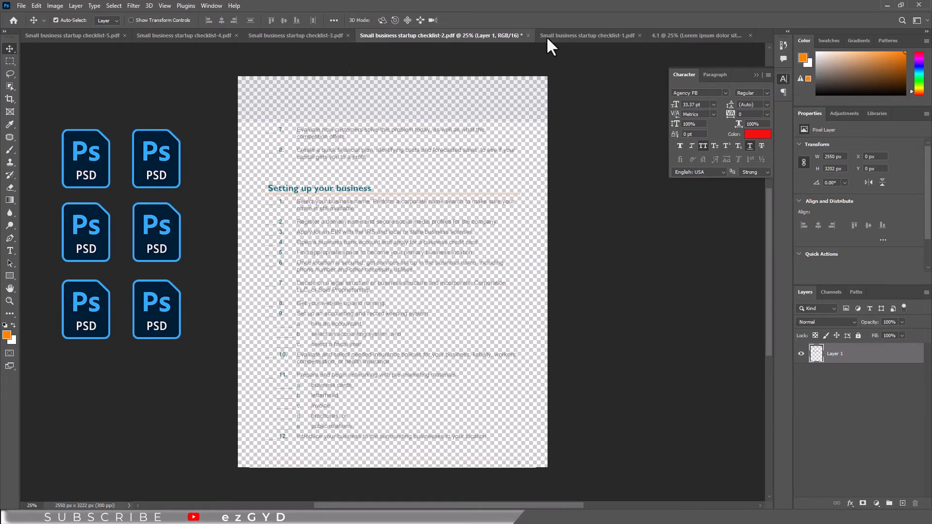
- Switch between the open checklist document tabs to review the pages
click(636, 35)
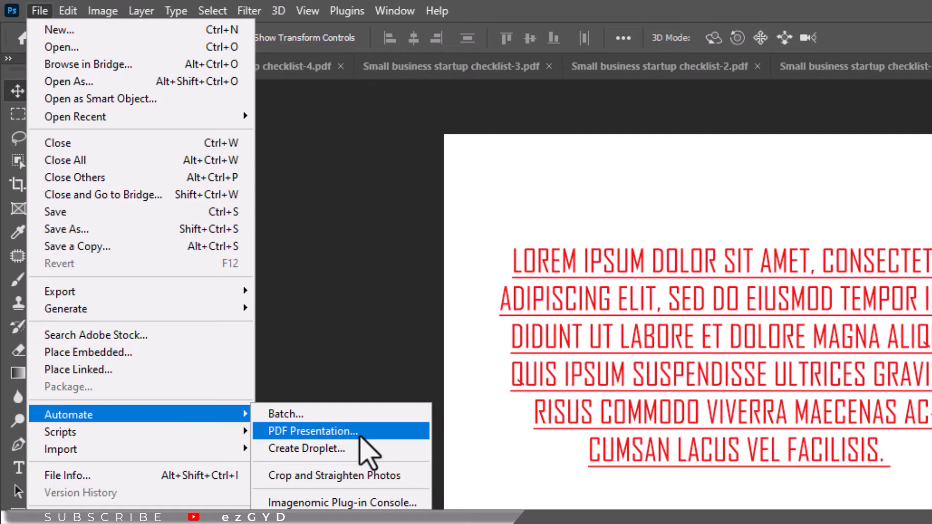
- Add all open documents to PDF Presentation, place 4.1 before checklist-5, and save
click(312, 431)
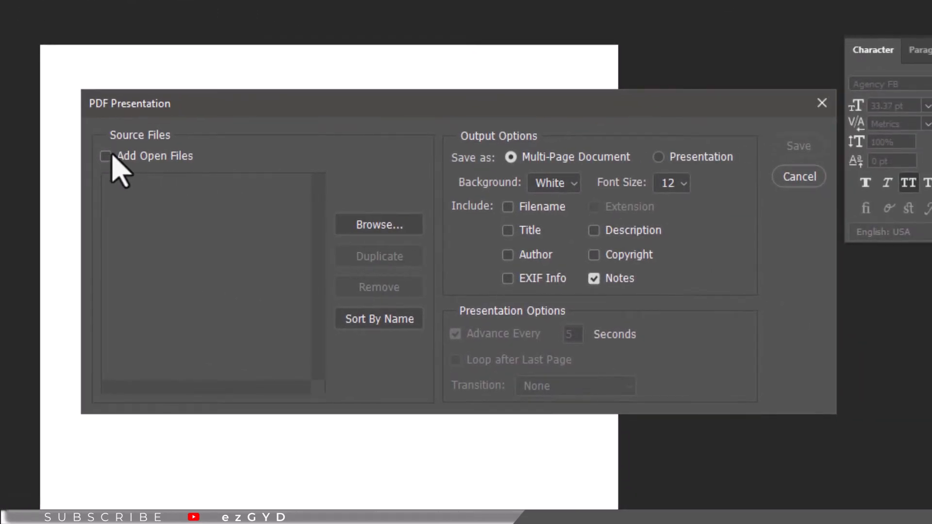
click(105, 155)
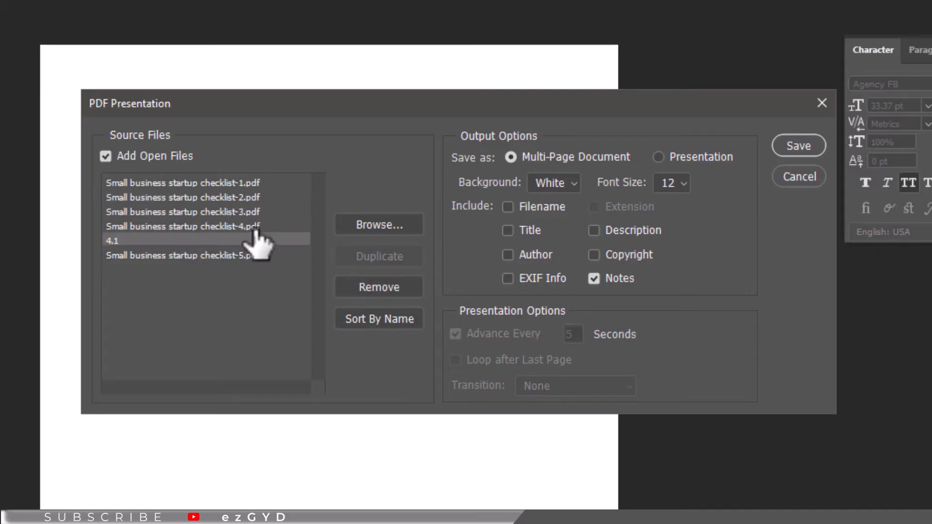
click(185, 255)
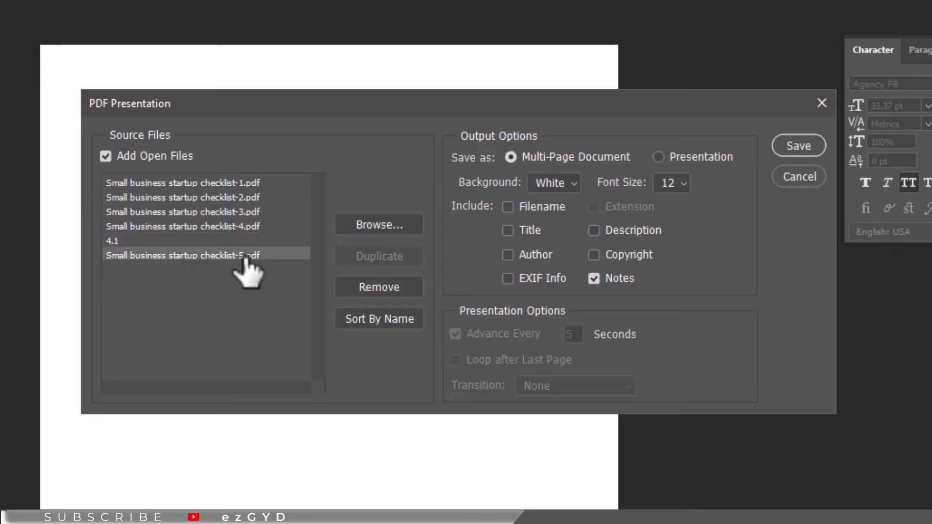
click(182, 225)
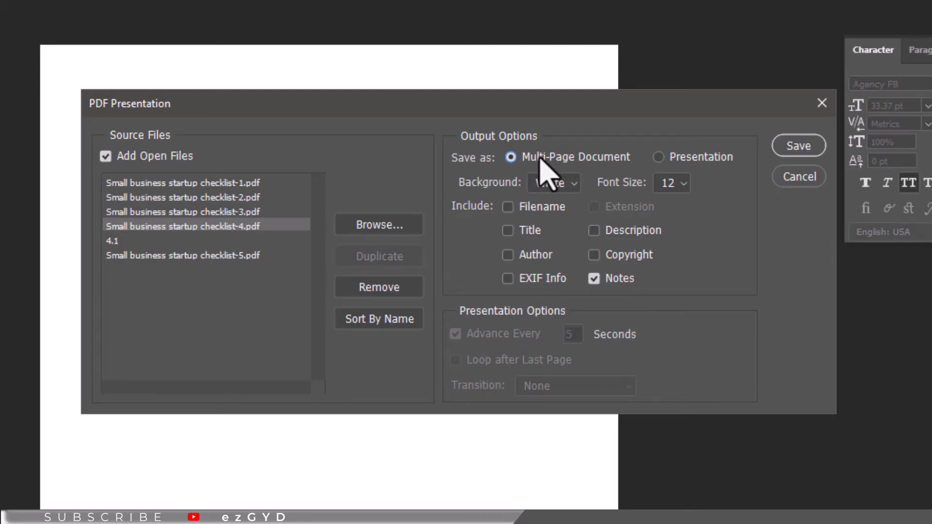
mouse_move(814, 161)
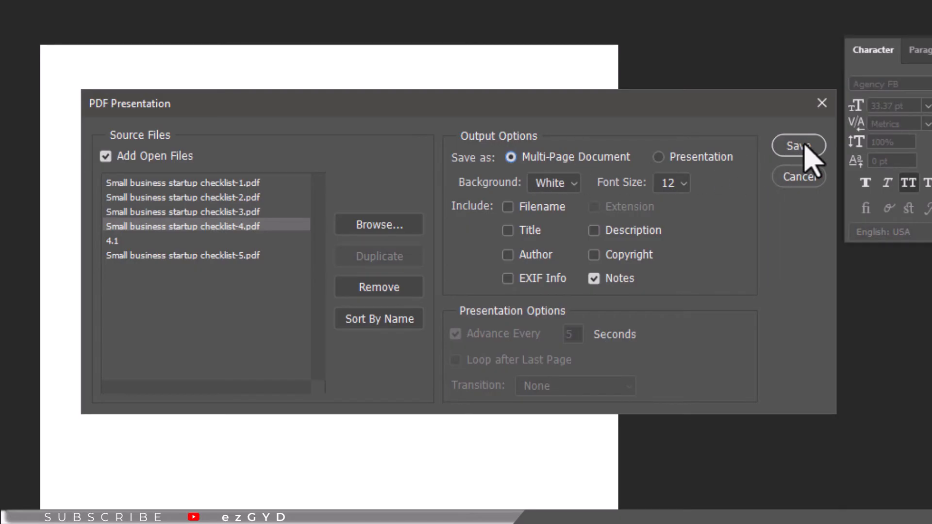
click(797, 145)
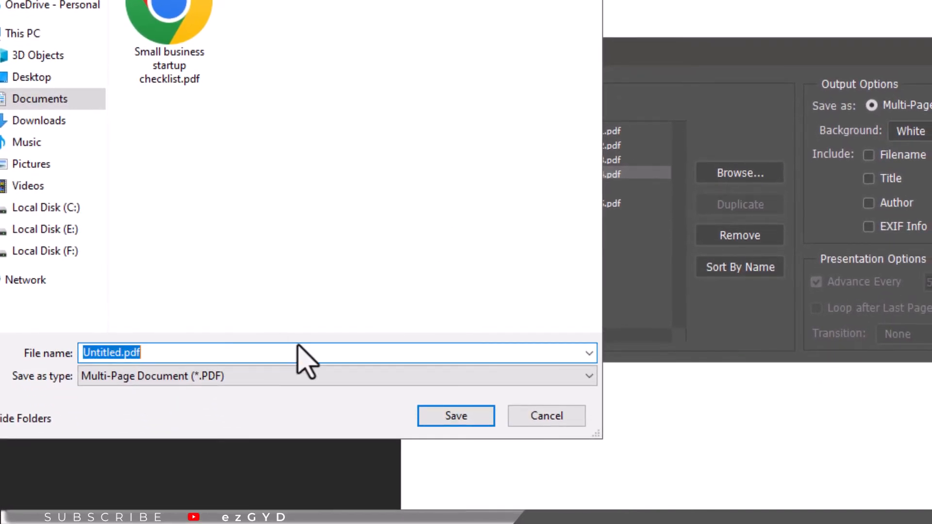
- Save Untitled.pdf with 300 image resolution compression, then open it from File Explorer
click(455, 415)
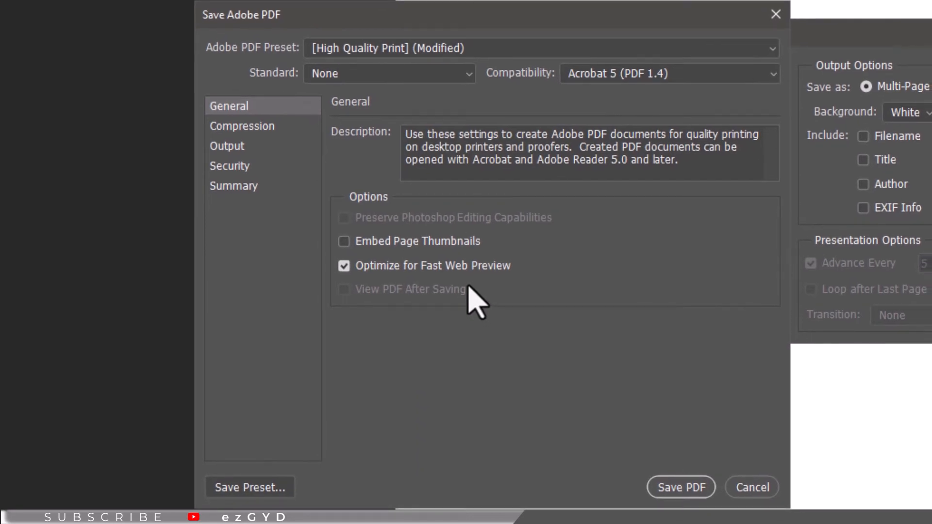
mouse_move(261, 143)
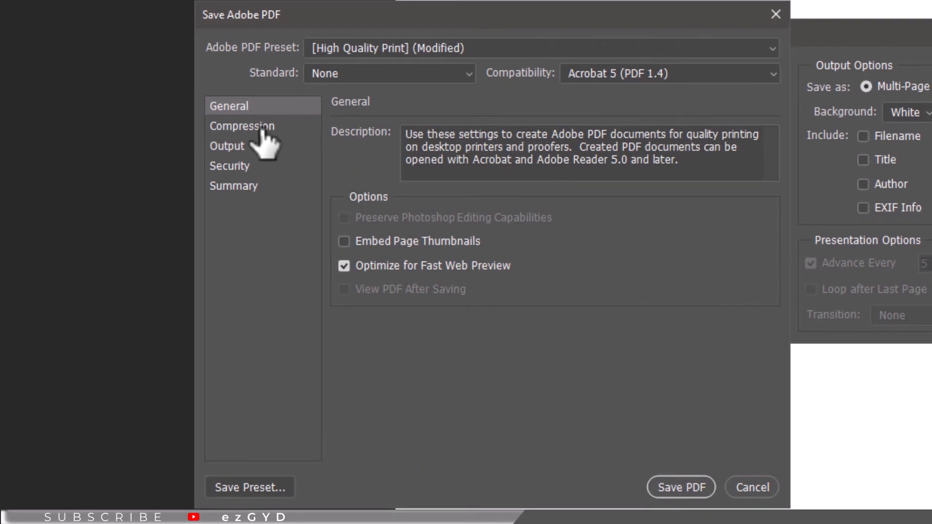
click(242, 126)
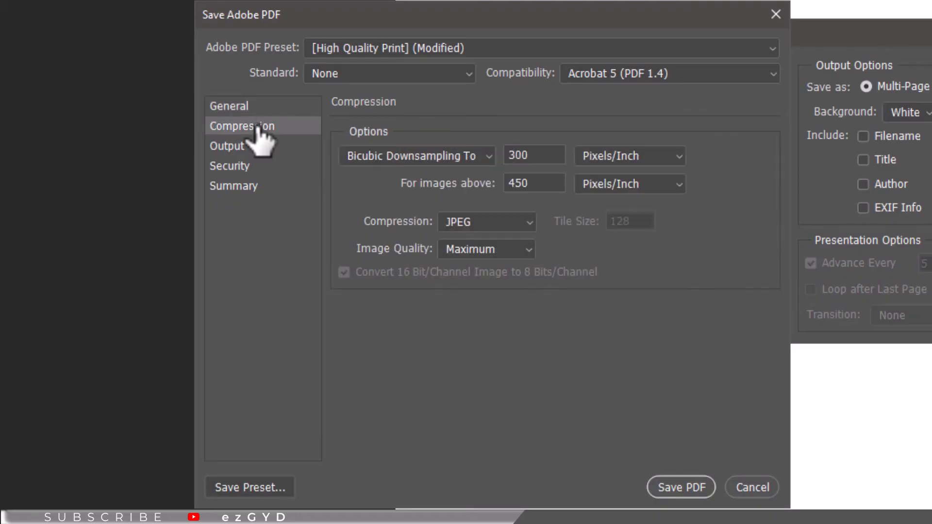
mouse_move(458, 175)
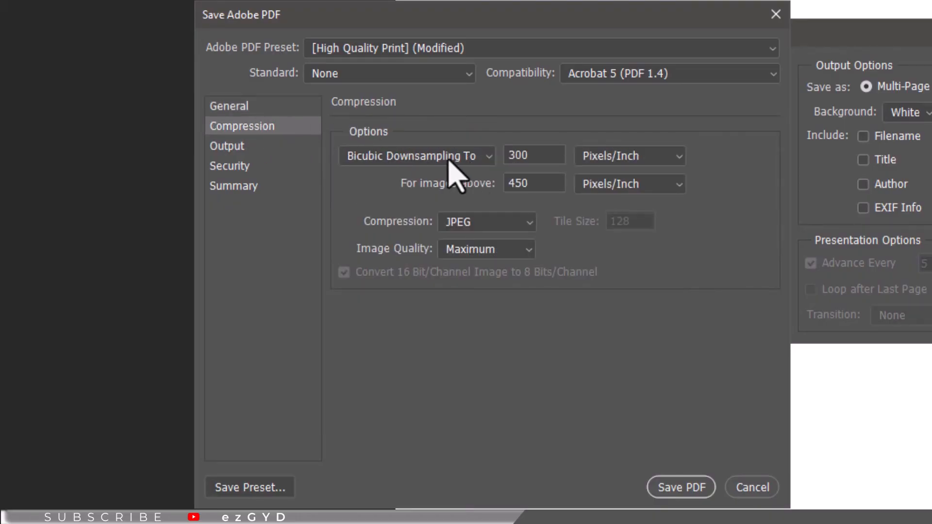
click(416, 155)
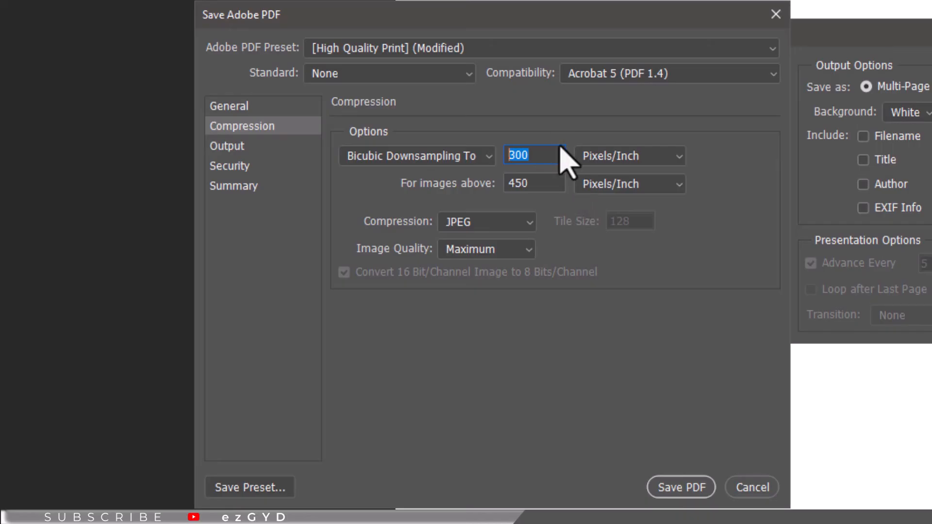
mouse_move(556, 164)
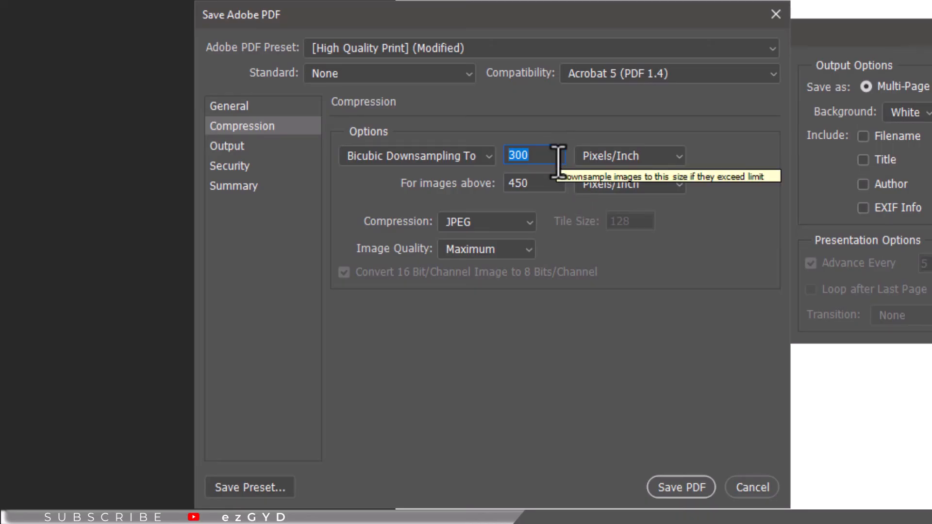
mouse_move(645, 413)
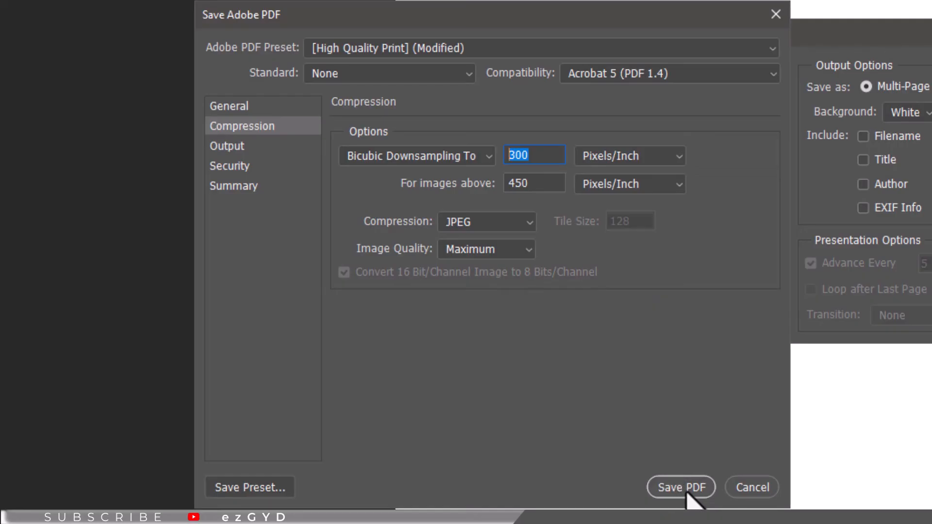
mouse_move(671, 481)
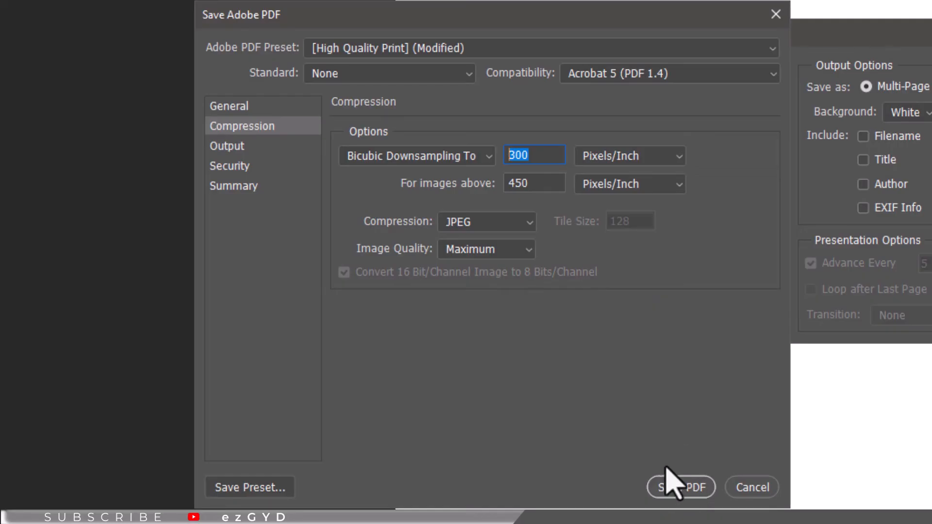
click(681, 487)
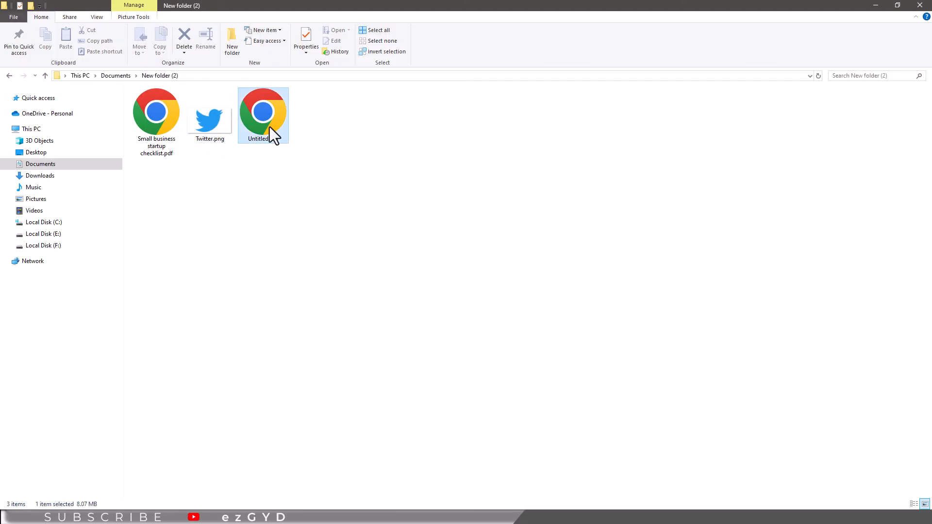
double_click(263, 110)
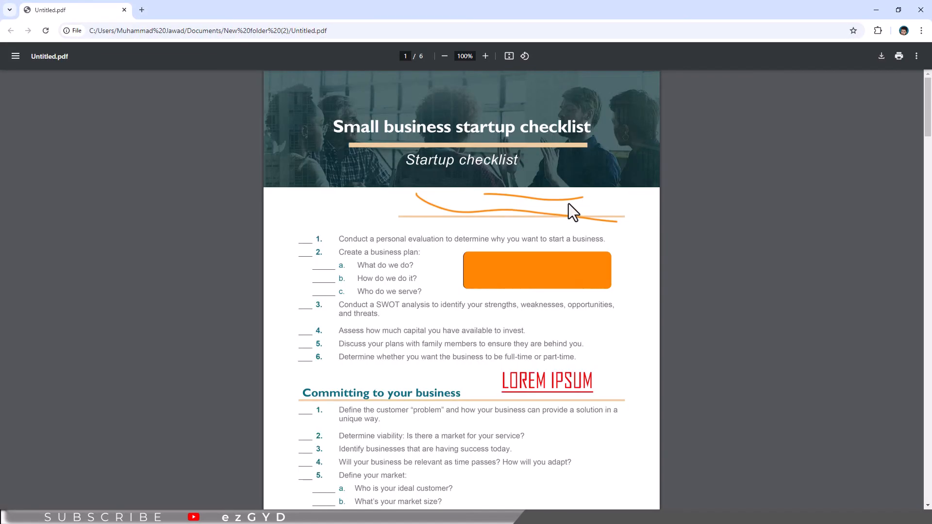
- Page through Untitled.pdf at 50% zoom to the fourth page, checking the edited checklist
scroll(down, 3)
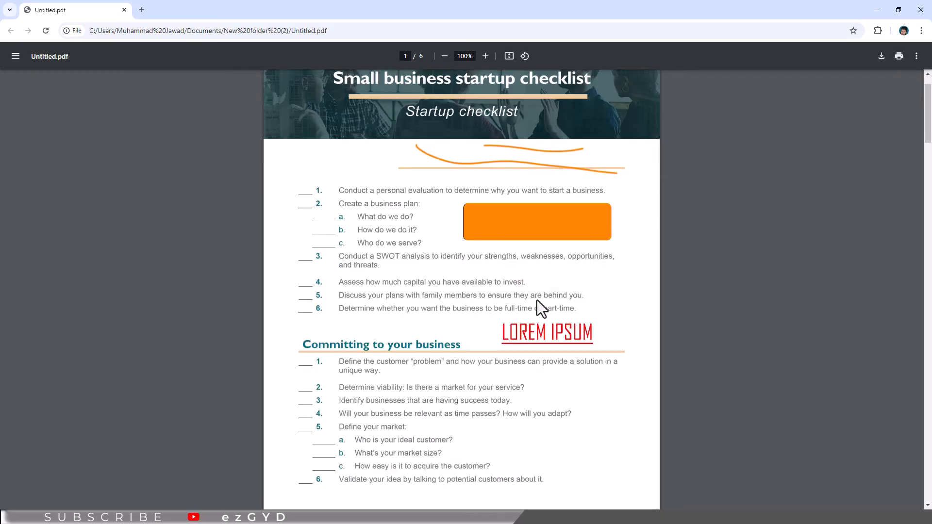
scroll(down, 3)
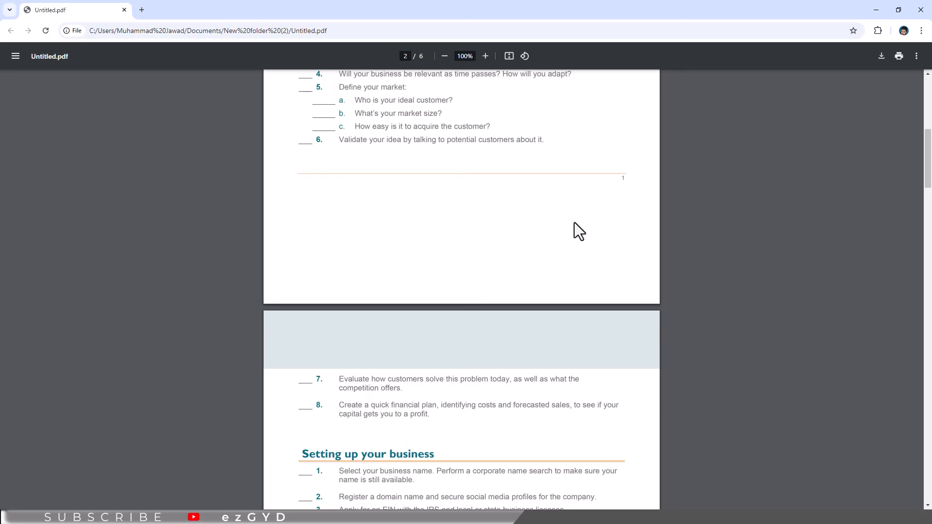
click(444, 56)
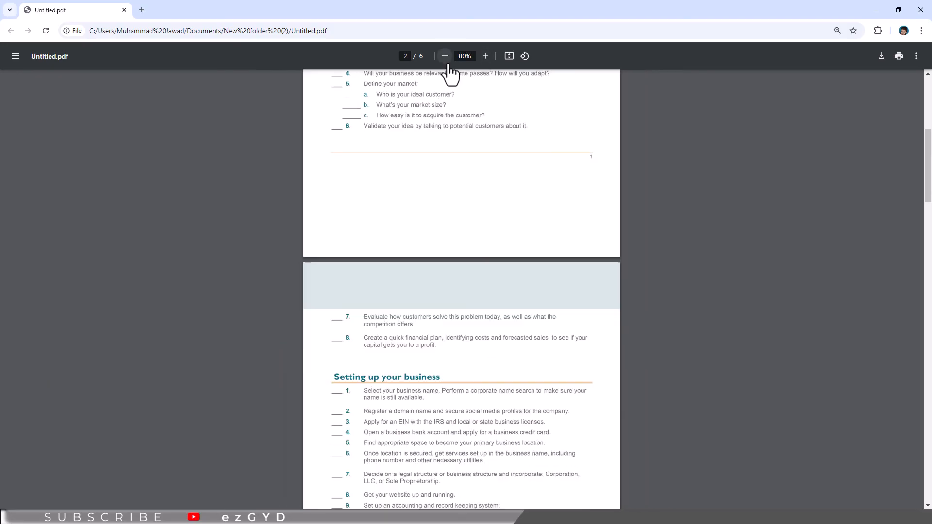
click(444, 55)
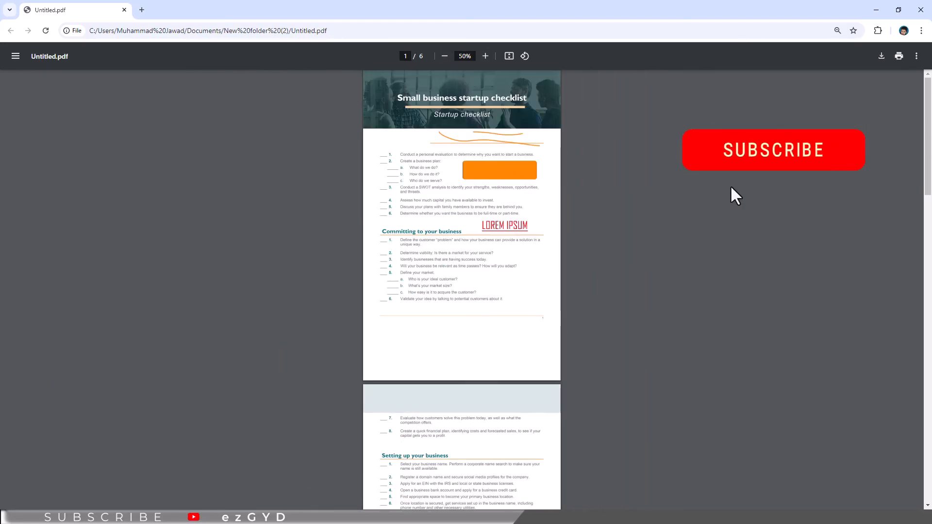
scroll(down, 3)
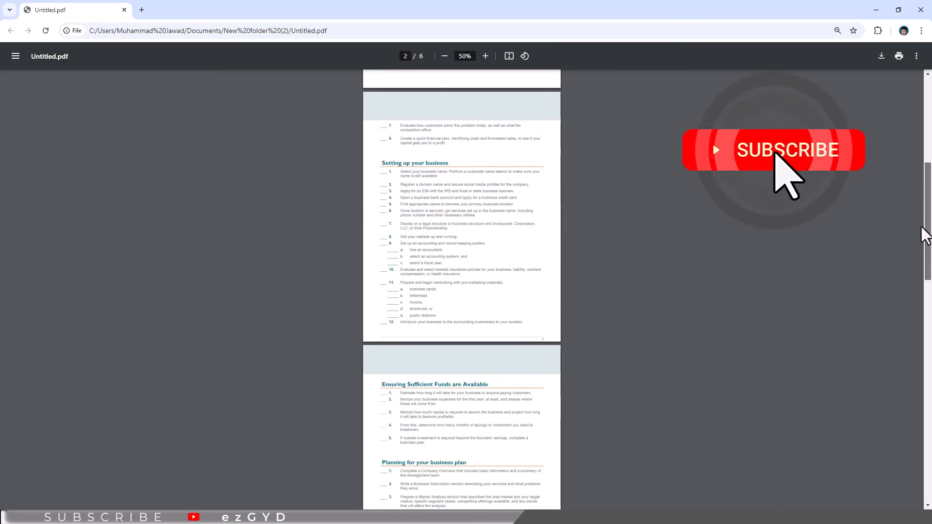
scroll(down, 3)
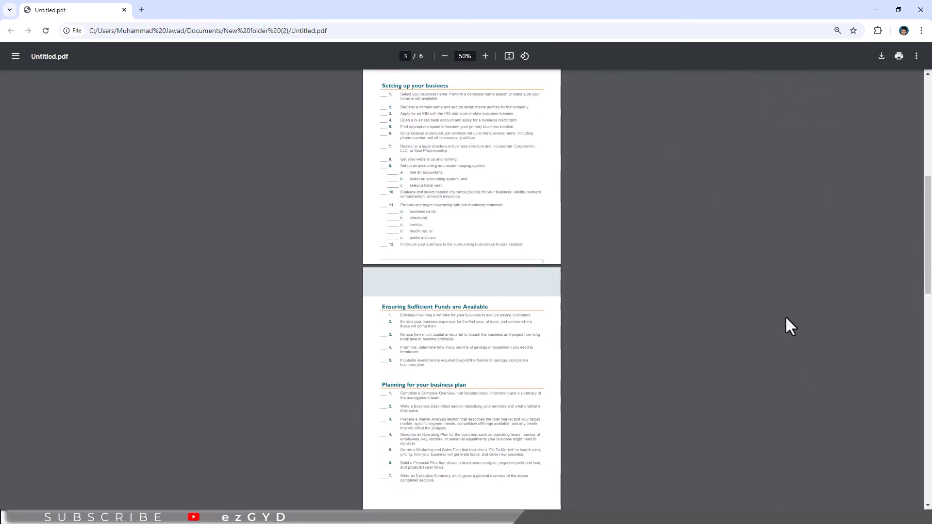
scroll(down, 3)
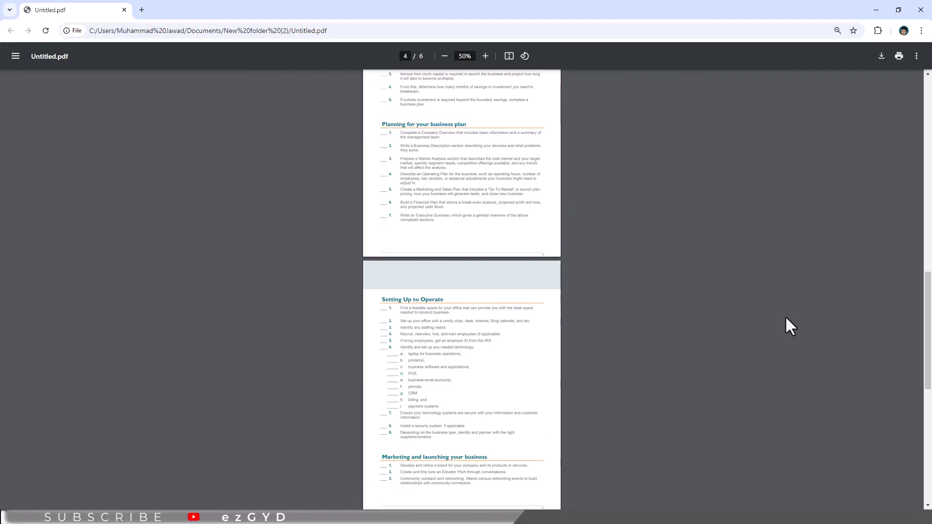
scroll(down, 3)
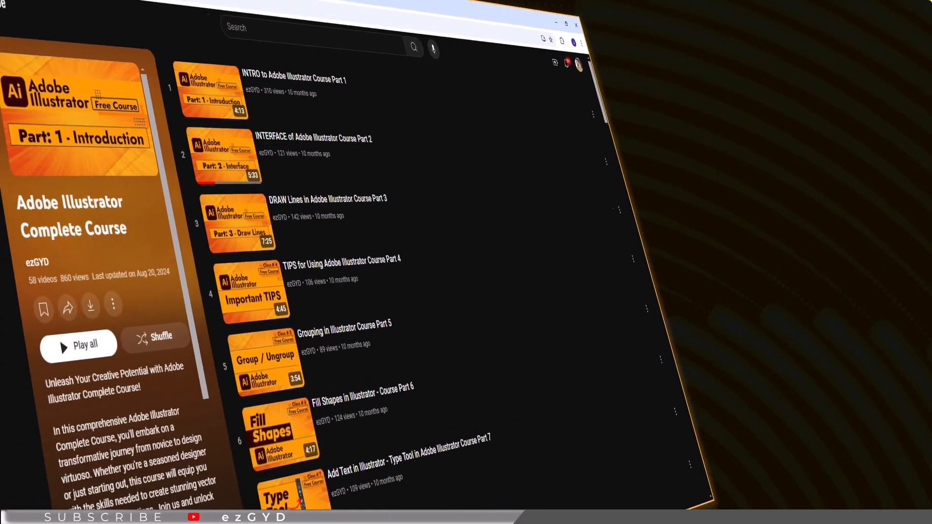
scroll(down, 3)
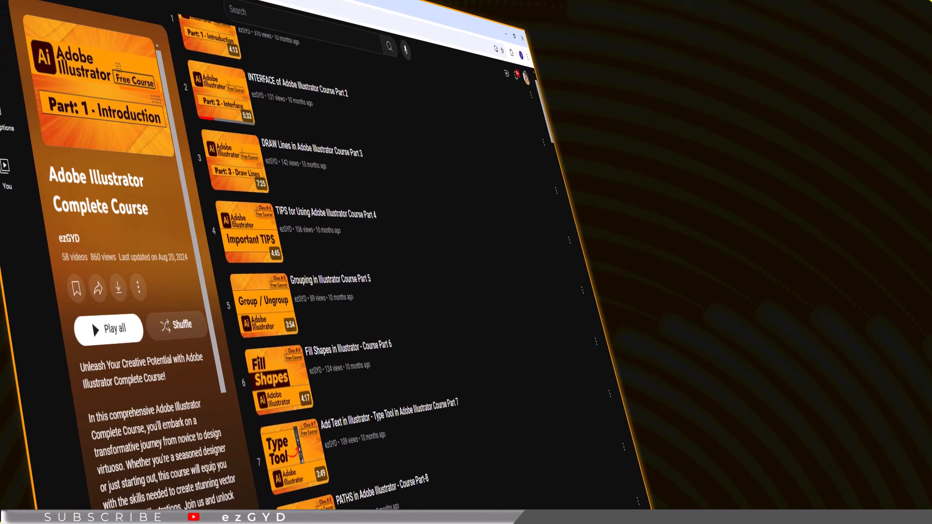
scroll(down, 3)
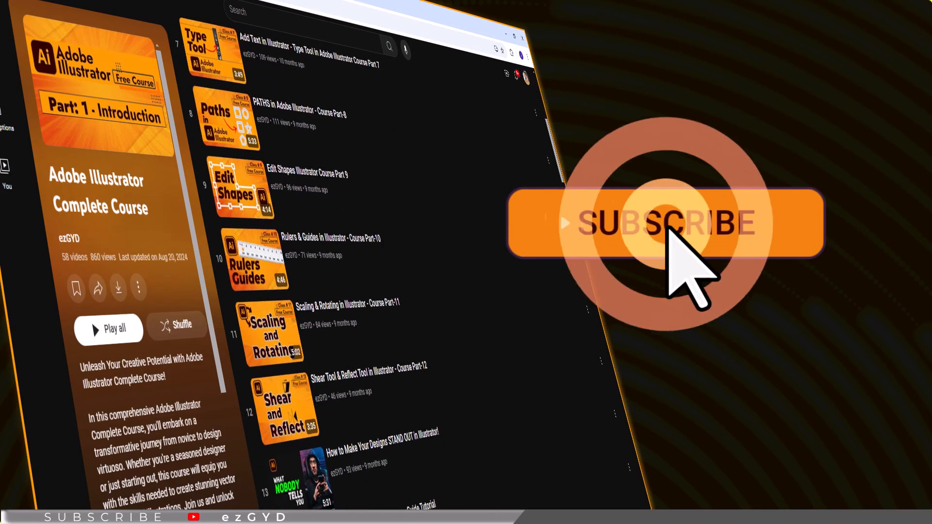
scroll(down, 3)
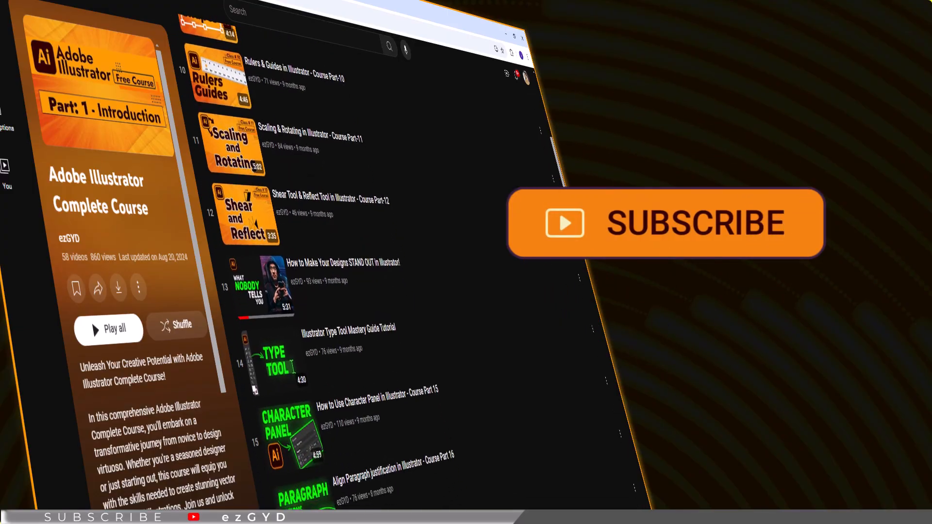